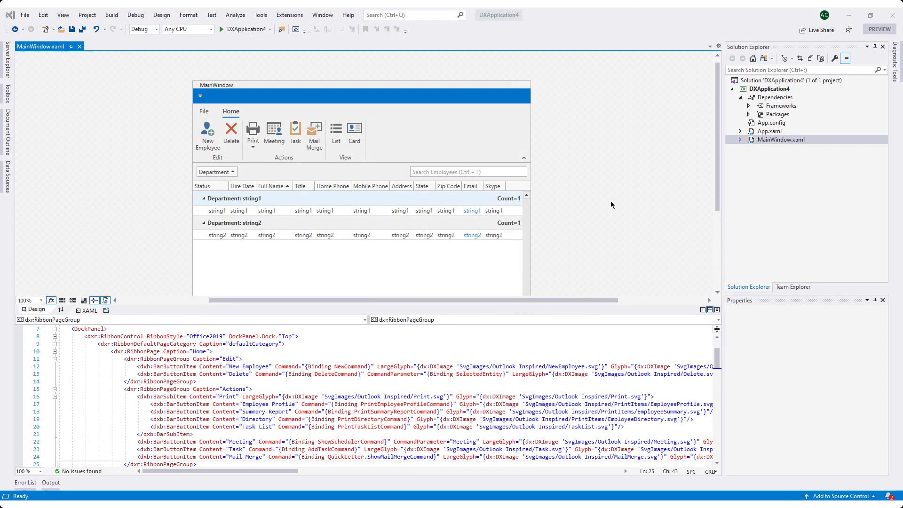
mouse_move(592, 193)
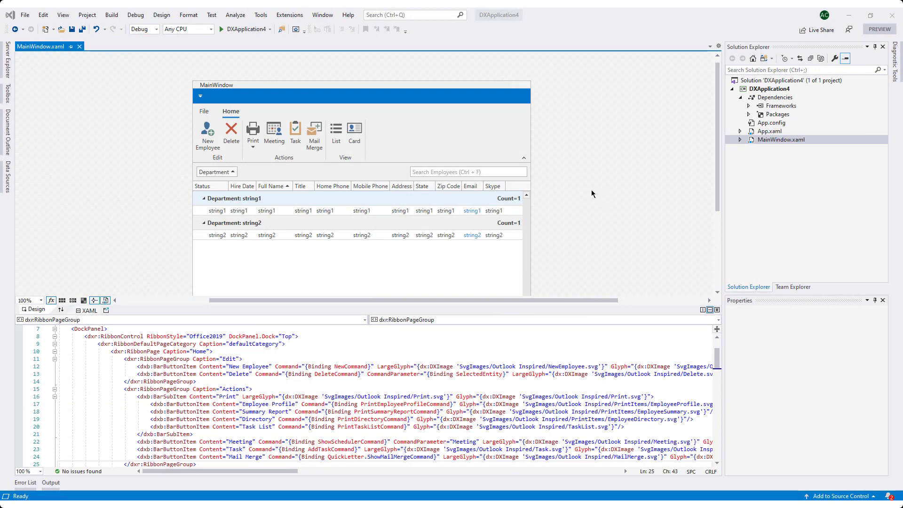
mouse_move(542, 167)
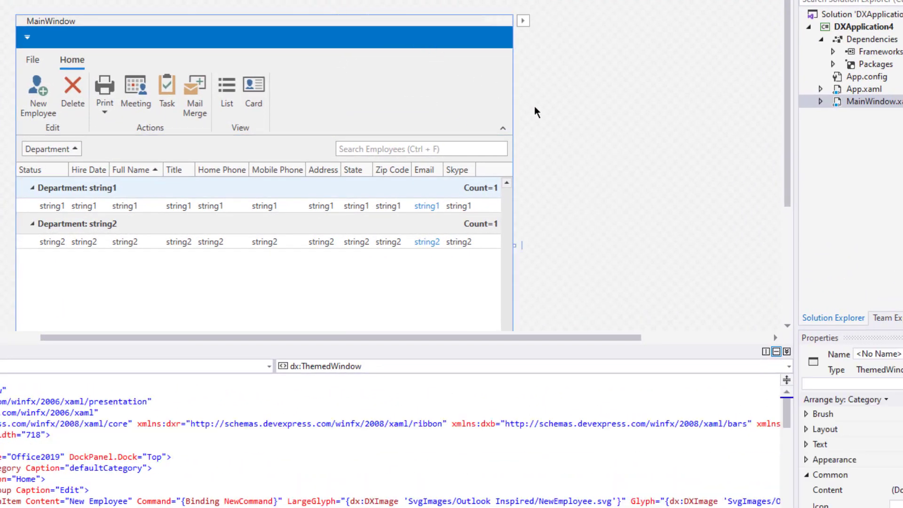
mouse_move(523, 32)
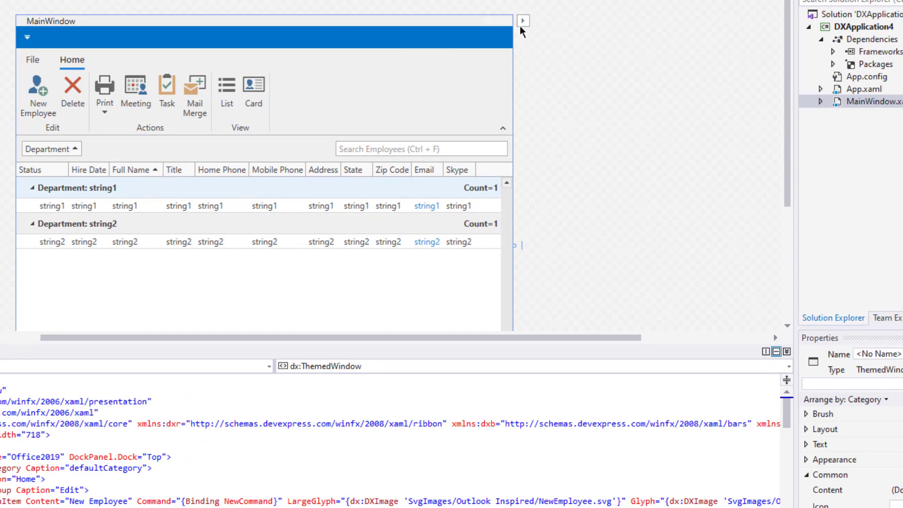
From the window's smart tag, browse the Application Theme list toward Visual Studio 2019 Dark.
left_click(523, 20)
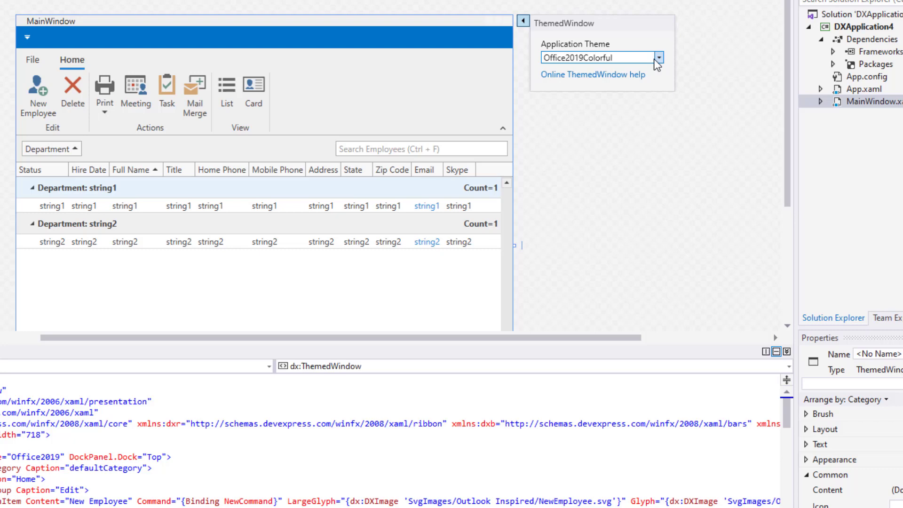
left_click(658, 57)
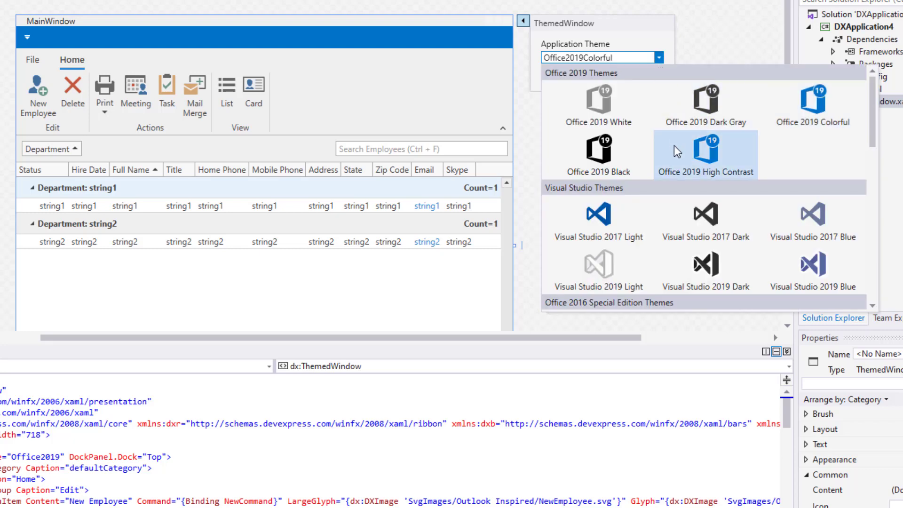
scroll("down", 3)
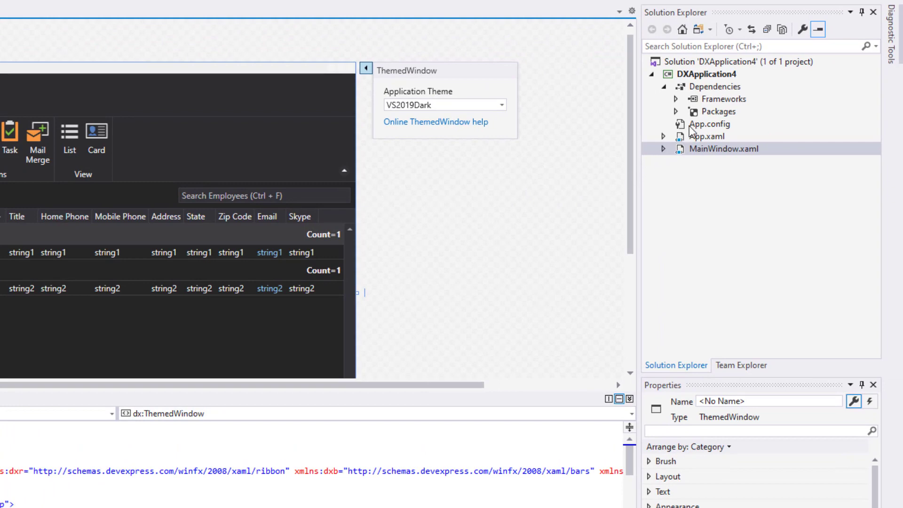
View App.config's VS2019Dark theme setting, then return to the MainWindow designer.
double_click(709, 124)
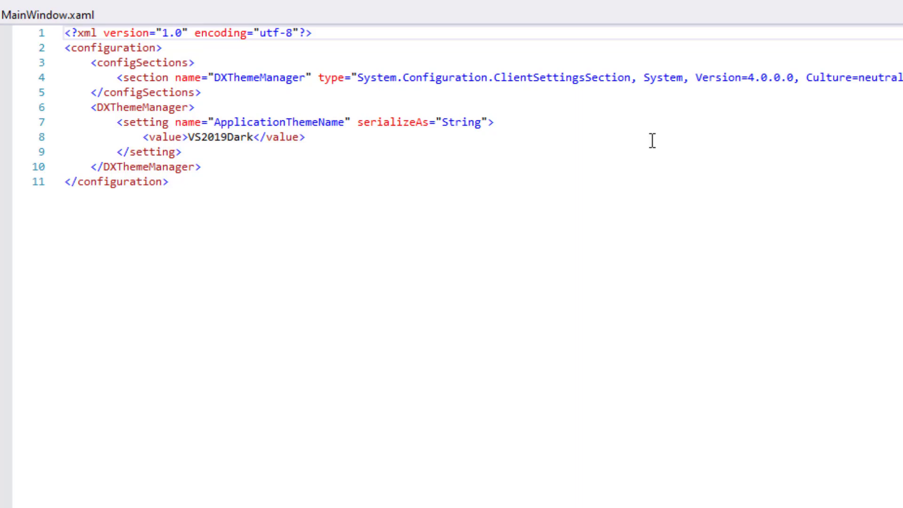
left_click(36, 11)
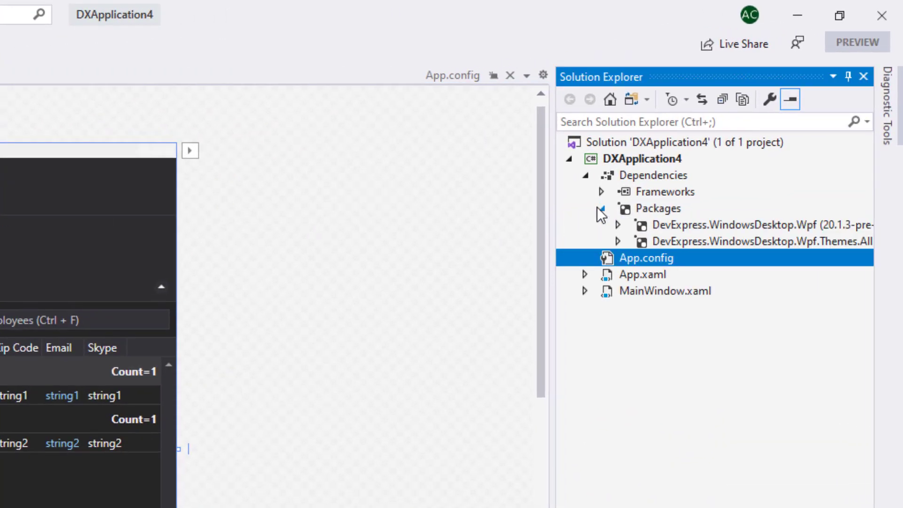
Select the employee window in the designer to restore its Office 2019 light theme.
left_click(602, 208)
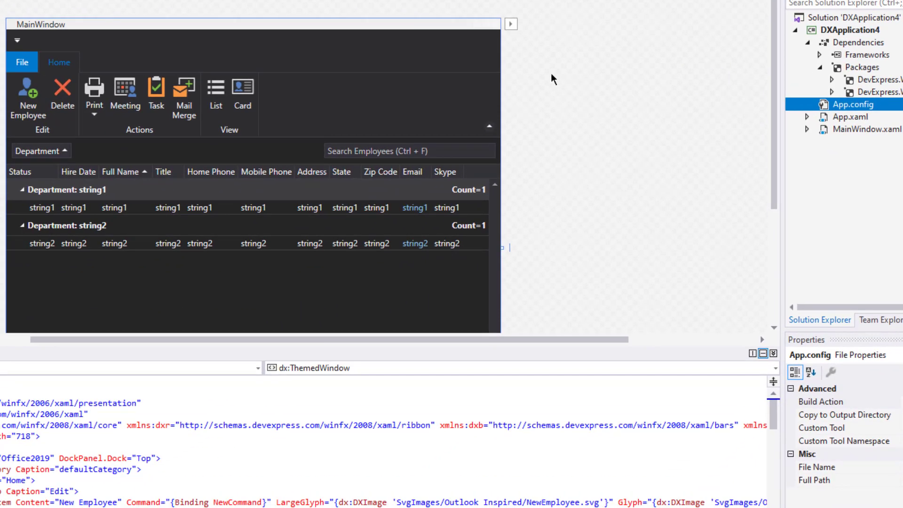
left_click(511, 23)
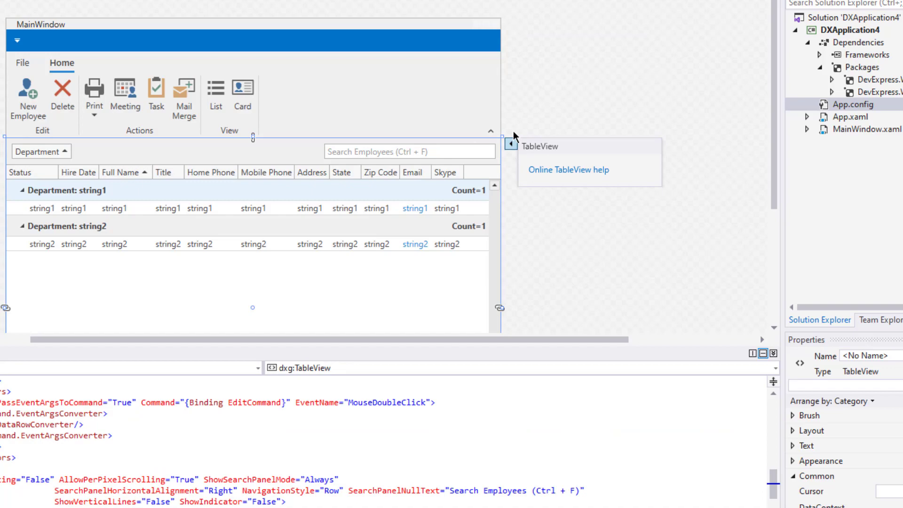
mouse_move(540, 35)
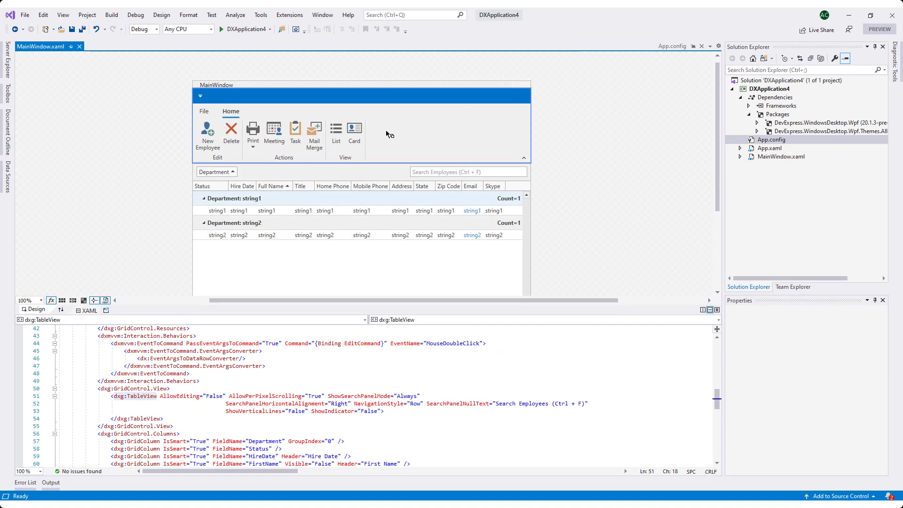
mouse_move(377, 135)
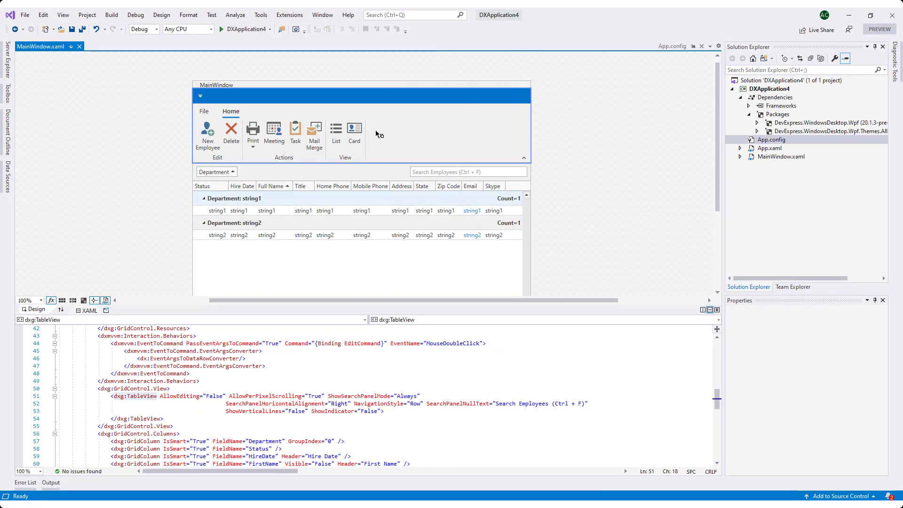
mouse_move(355, 131)
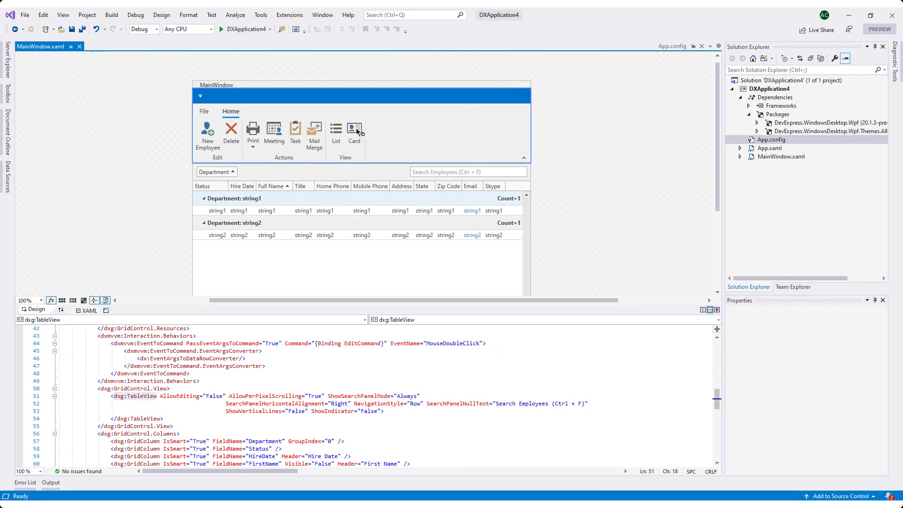
Select the Full Name column and Meeting ribbon command, then open DevExpress extension commands.
left_click(355, 132)
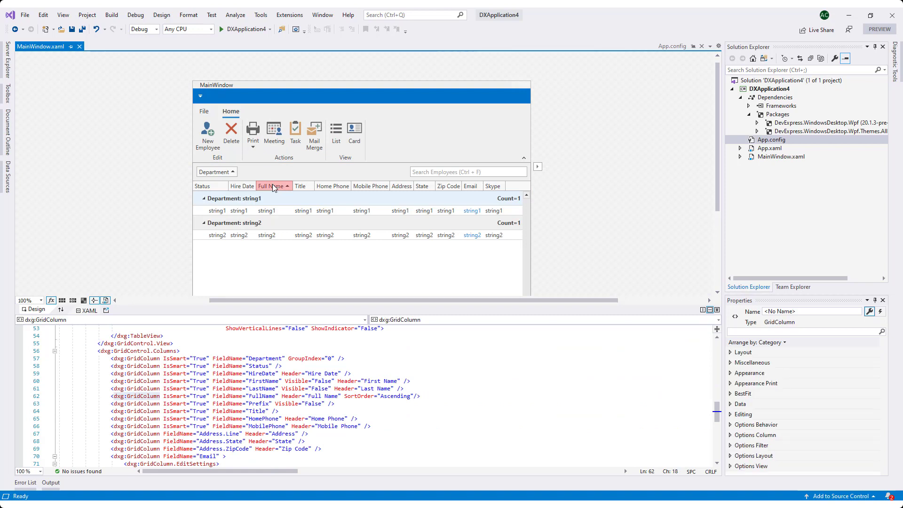
mouse_move(316, 189)
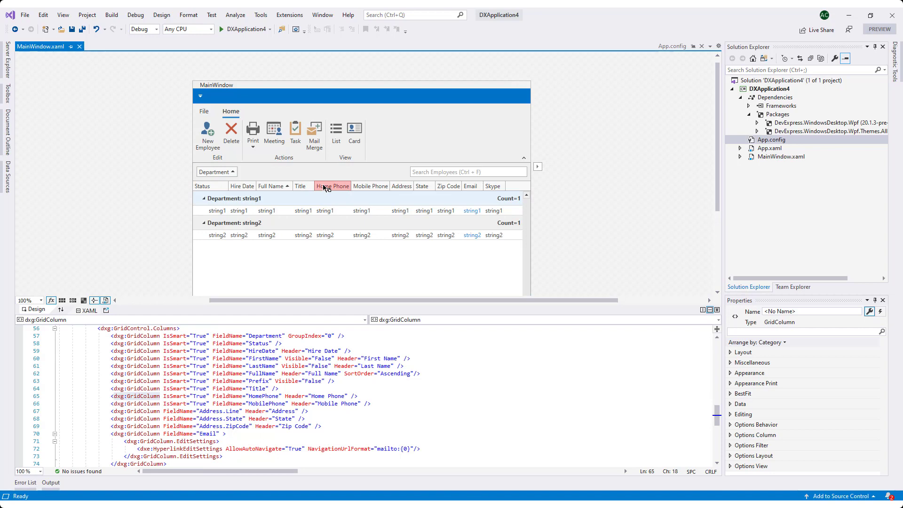
mouse_move(321, 182)
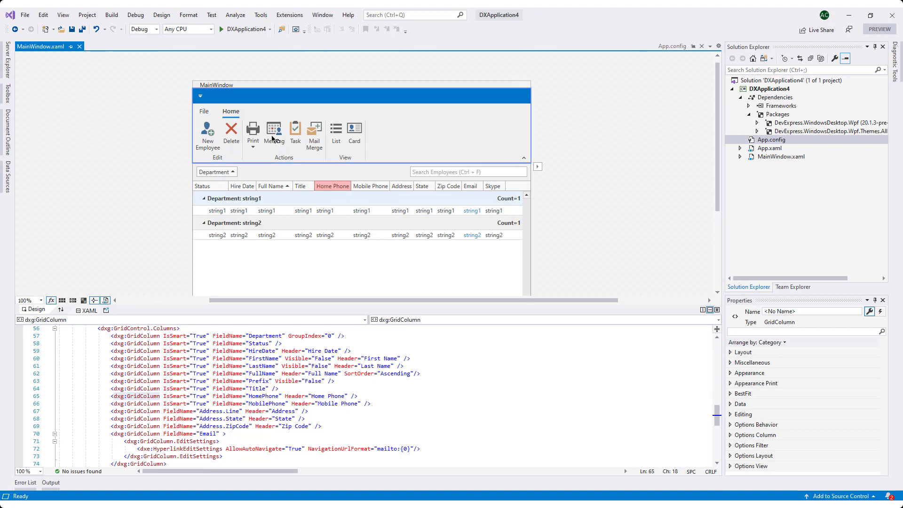
left_click(274, 132)
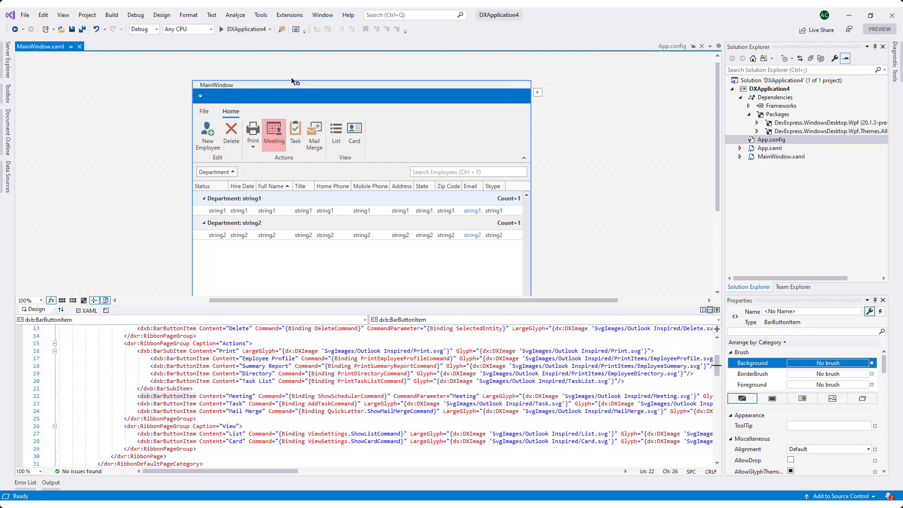
mouse_move(289, 74)
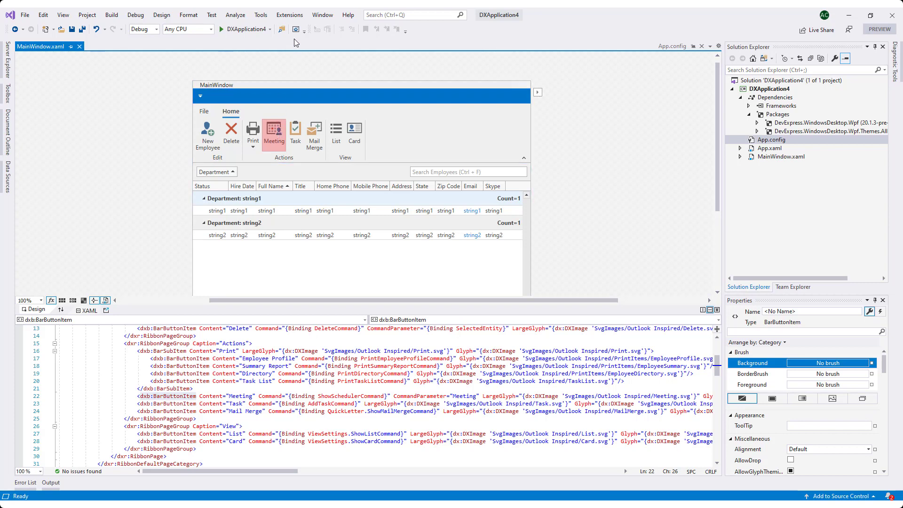
left_click(289, 14)
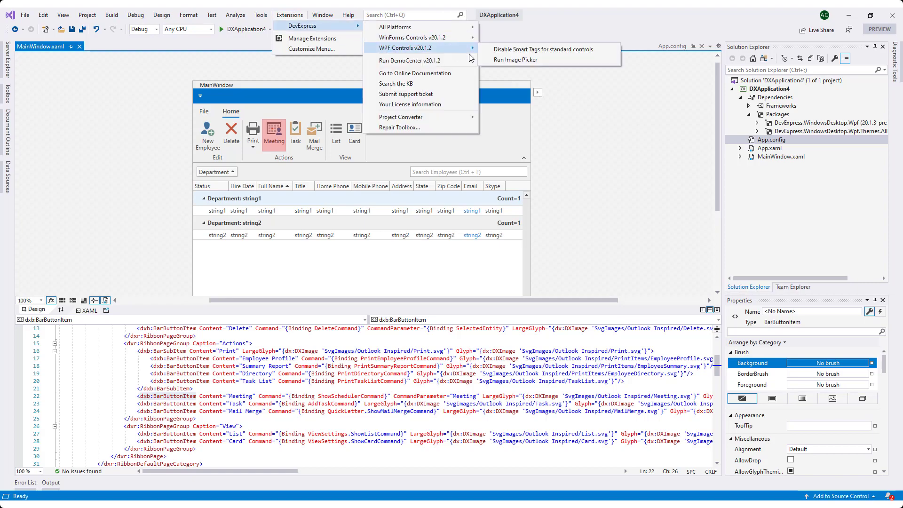
Launch the Image Picker and scroll the vector icons through the Chart and Dashboards groups.
left_click(516, 59)
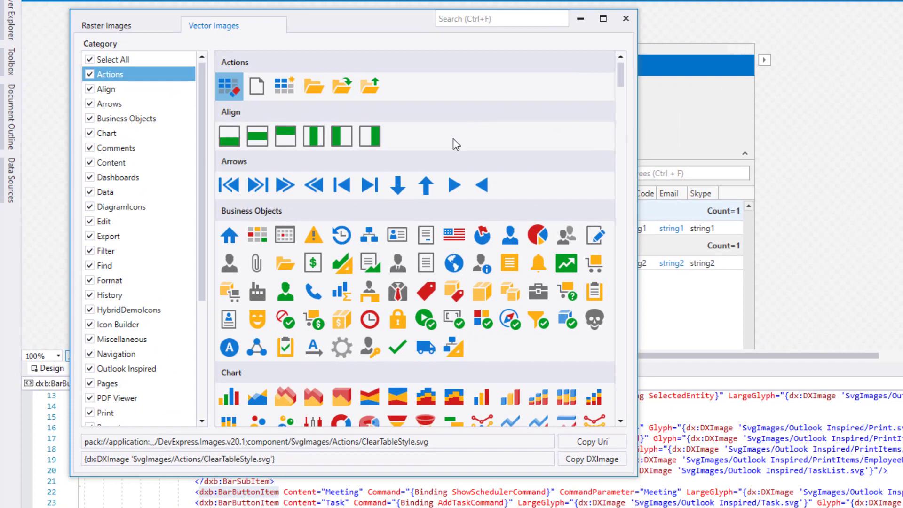
scroll("down", 3)
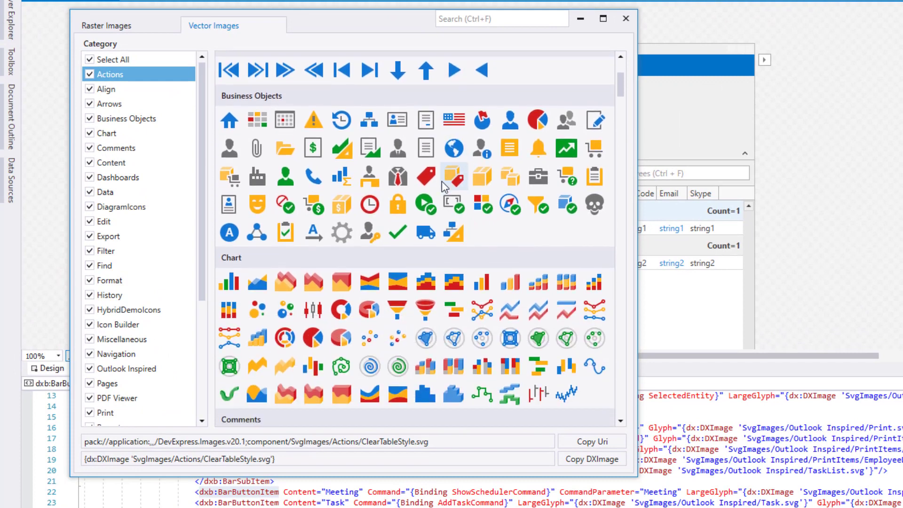
scroll("down", 3)
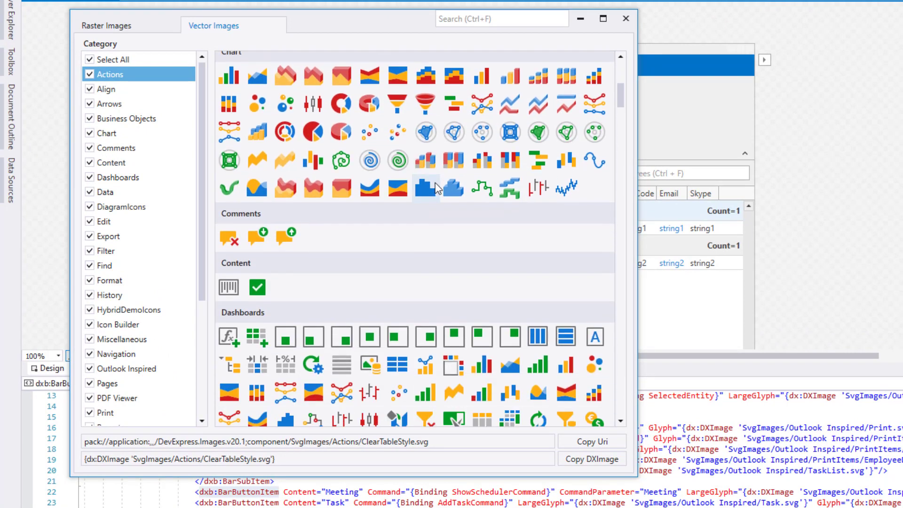
mouse_move(278, 116)
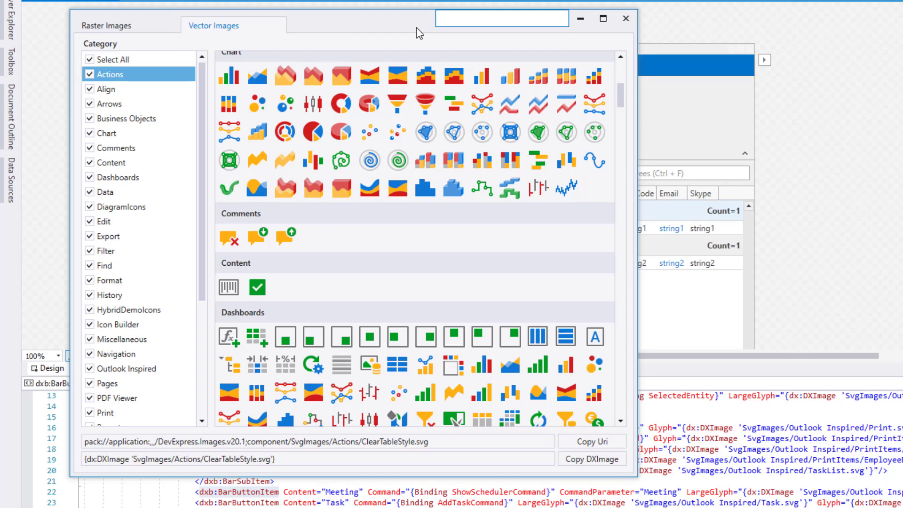
Search 'emp', filter to Outlook Inspired, pick the NewEmployee icon, and close the picker.
type("emp")
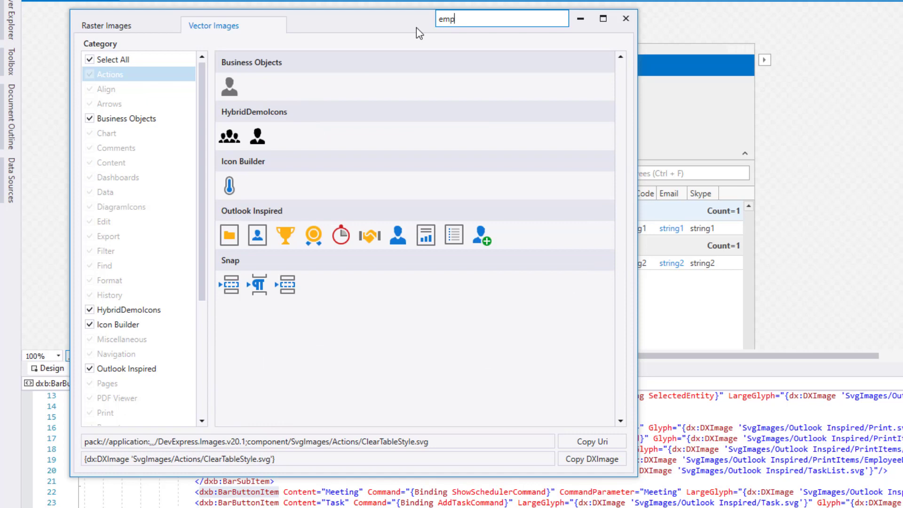
mouse_move(177, 76)
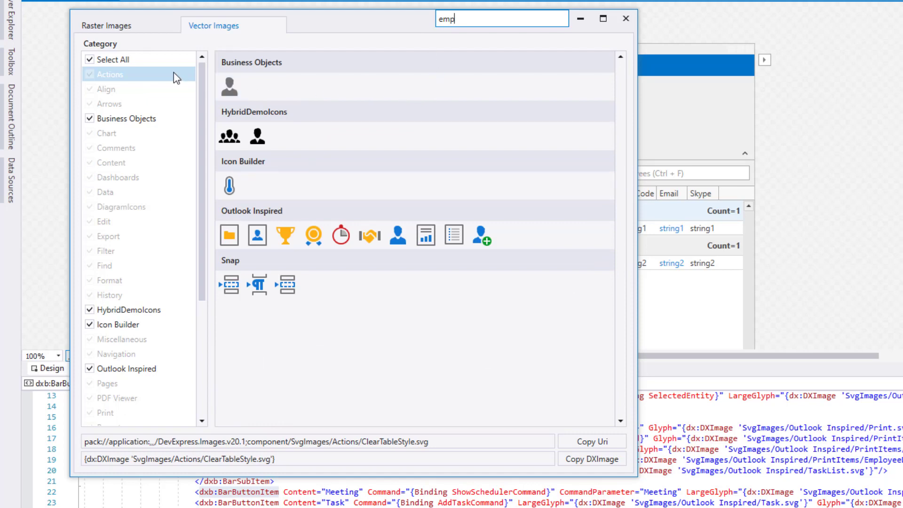
left_click(89, 59)
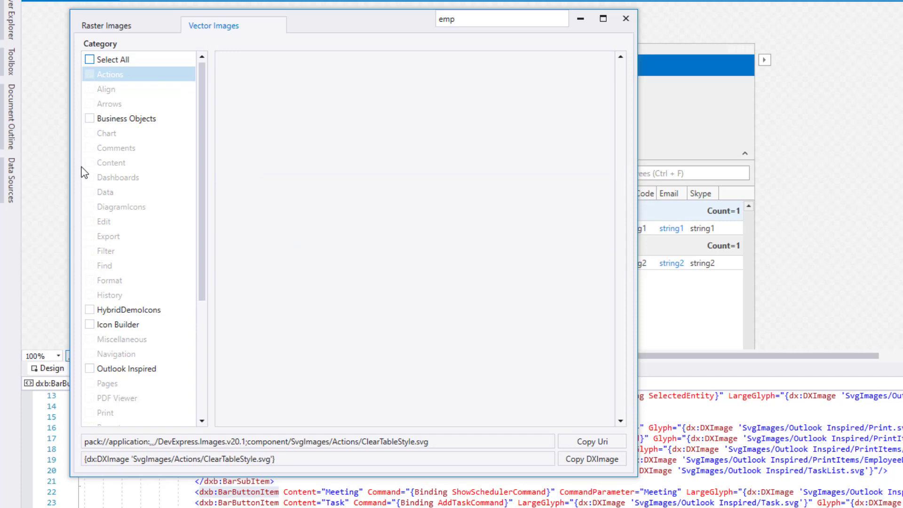
left_click(89, 368)
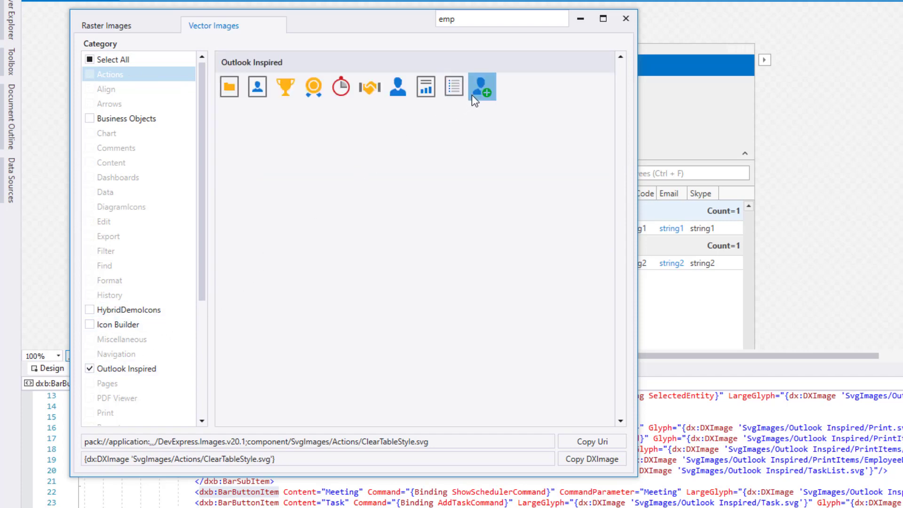
left_click(482, 86)
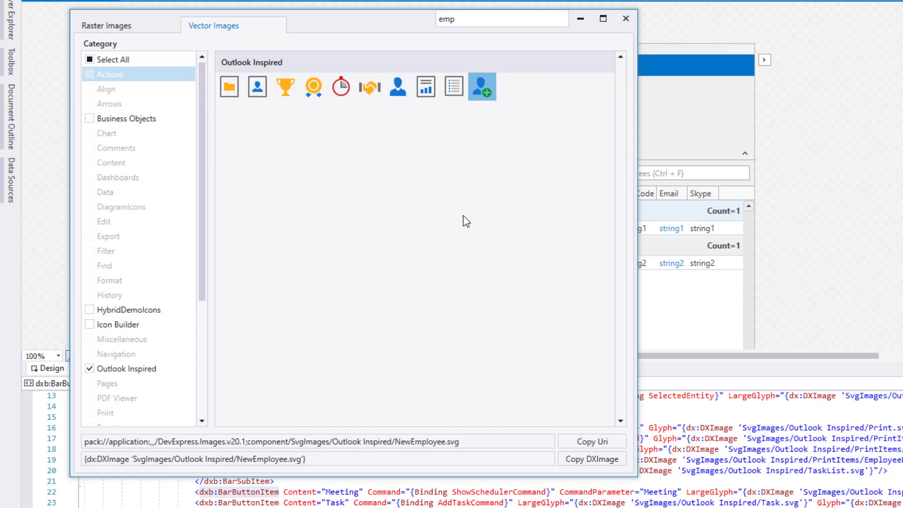
mouse_move(407, 300)
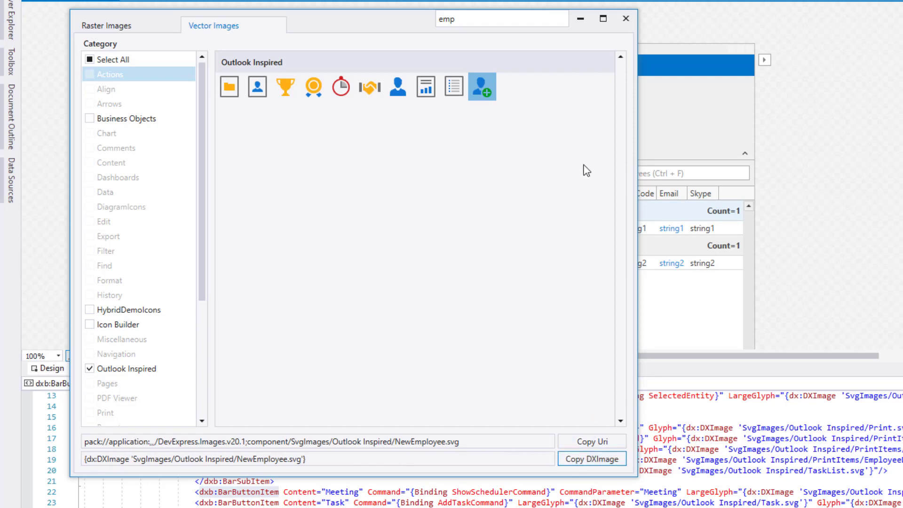
mouse_move(624, 19)
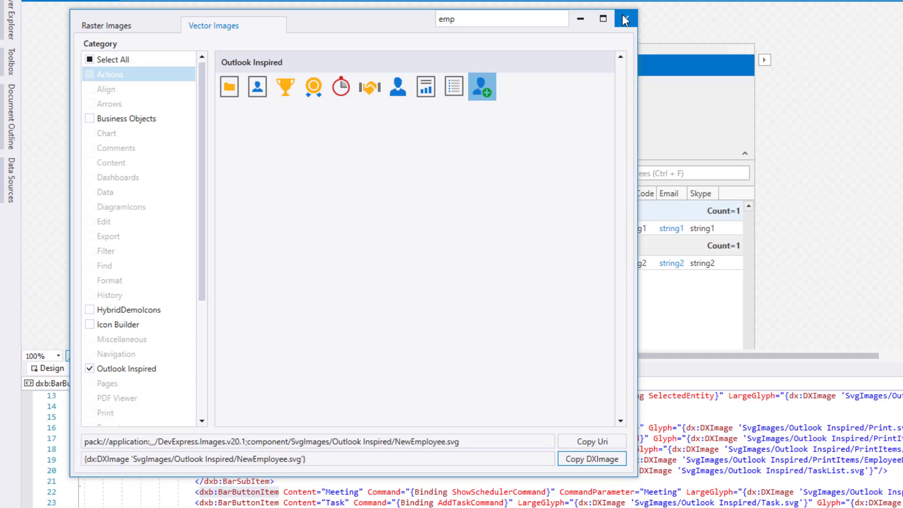
left_click(625, 17)
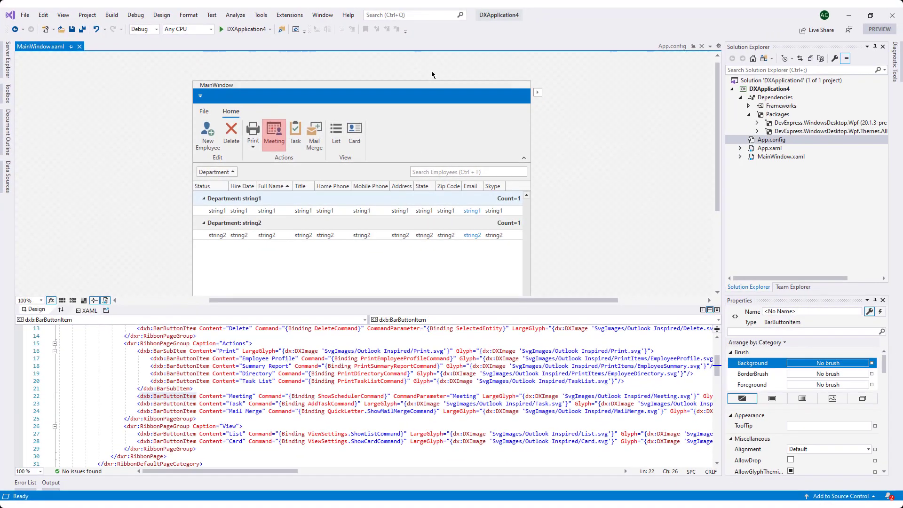
mouse_move(553, 194)
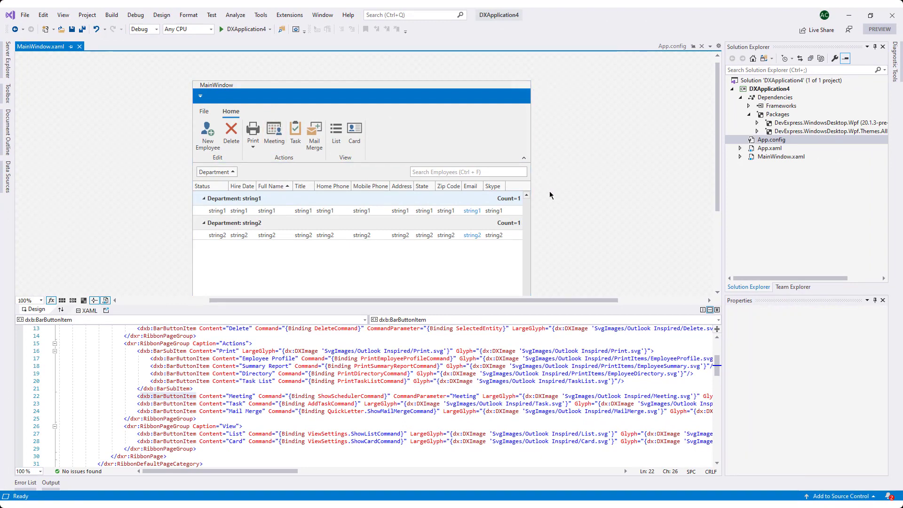
mouse_move(358, 366)
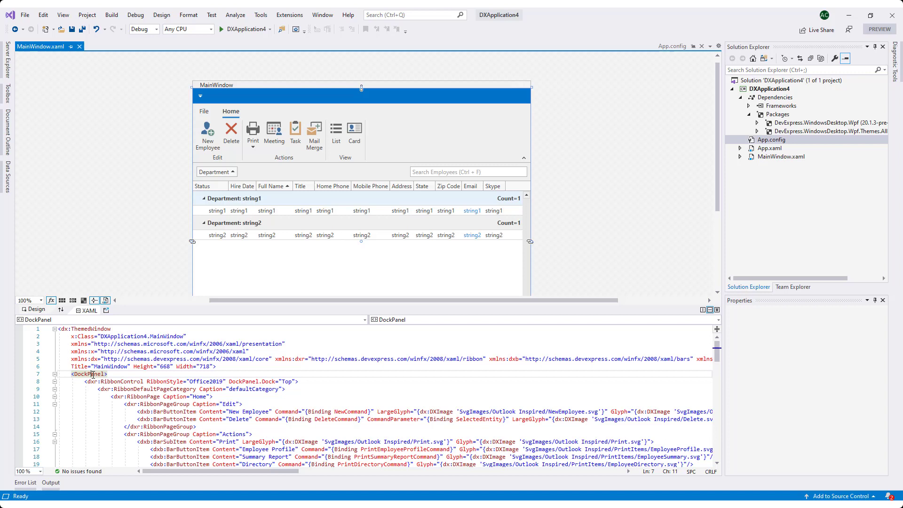
Select the DockPanel tag name on line 7 of the MainWindow XAML.
double_click(91, 374)
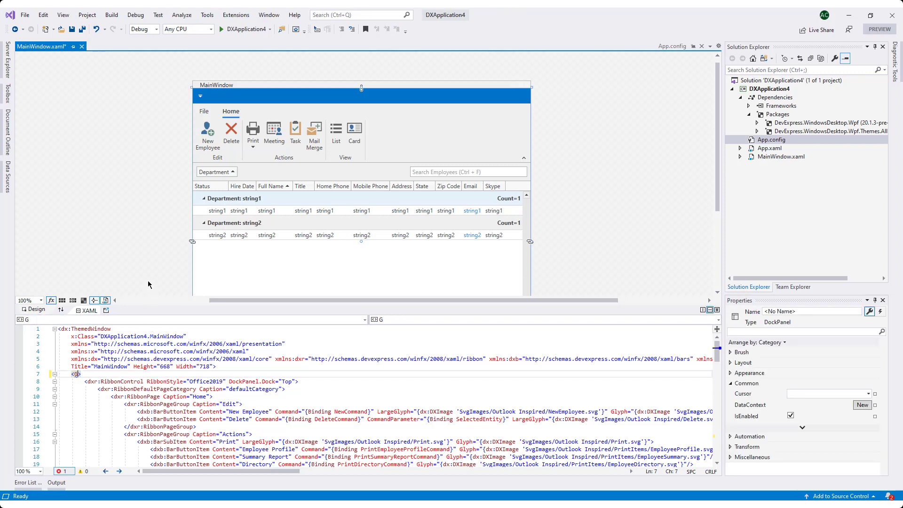
Type Grid over the DockPanel tag and open the Grid's quick property settings.
type("Grid")
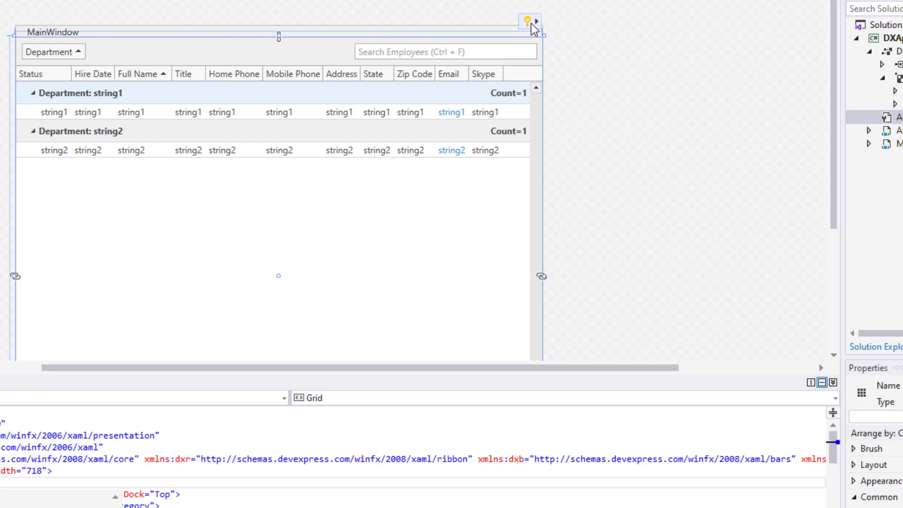
left_click(537, 21)
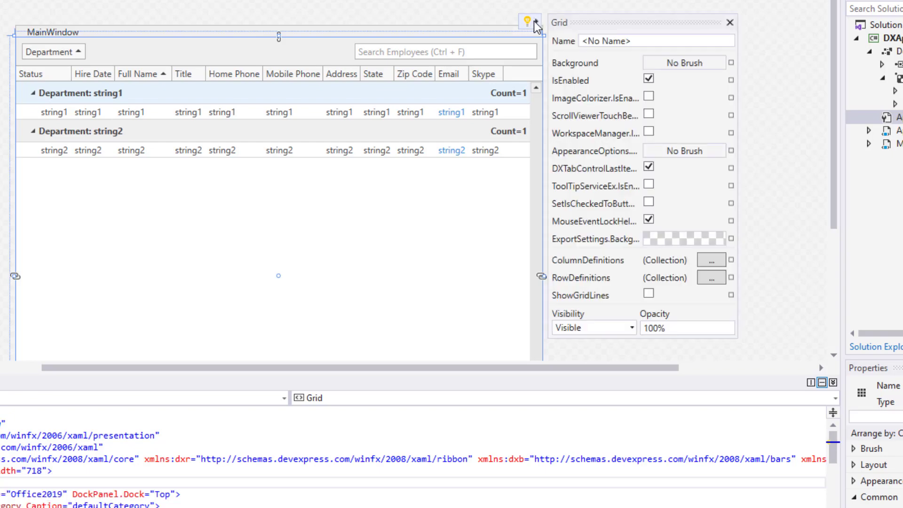
mouse_move(614, 50)
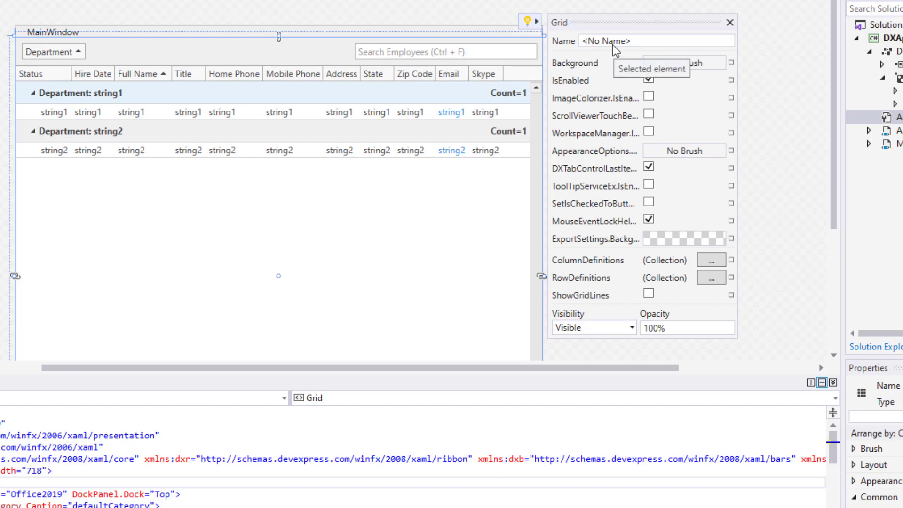
mouse_move(698, 30)
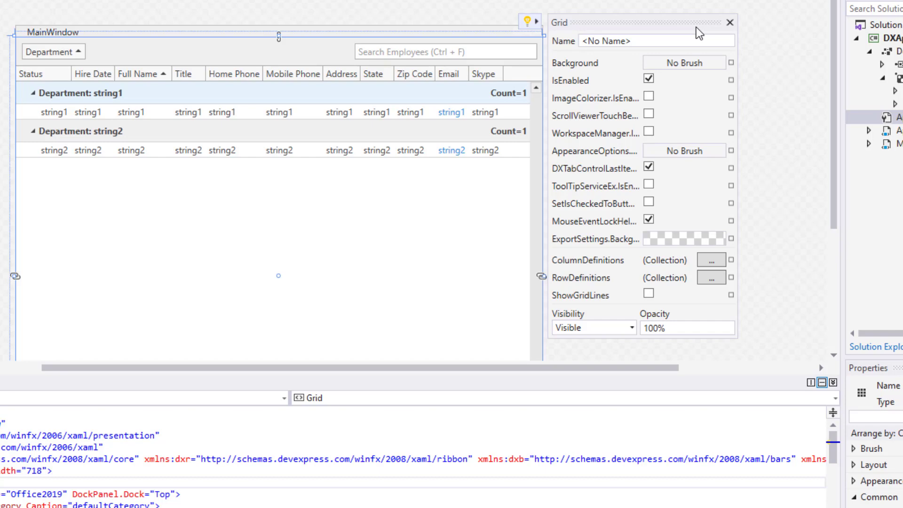
mouse_move(542, 32)
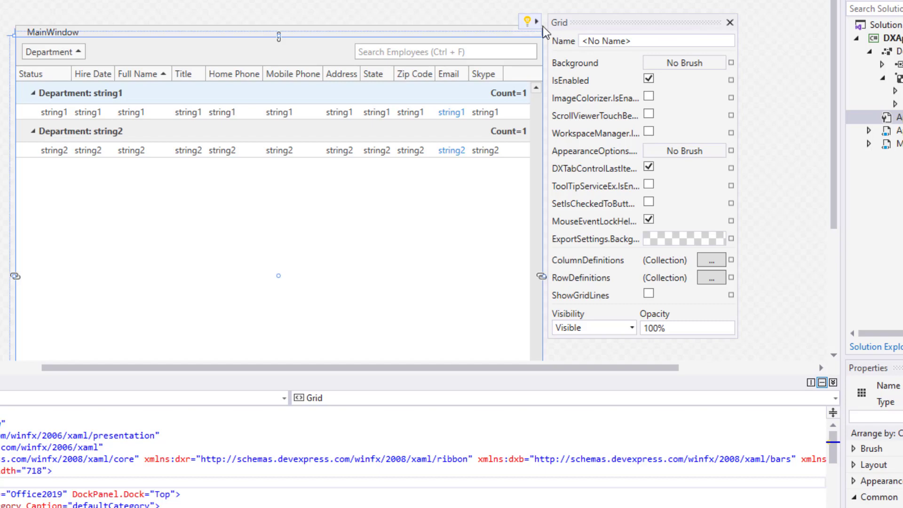
Close and reopen the Grid's smart tag showing ColumnDefinitions and RowDefinitions.
left_click(730, 22)
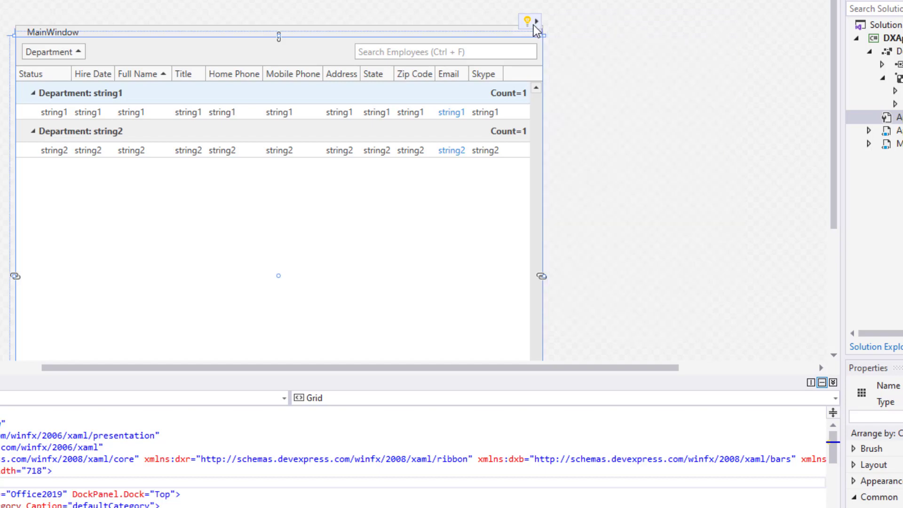
left_click(537, 18)
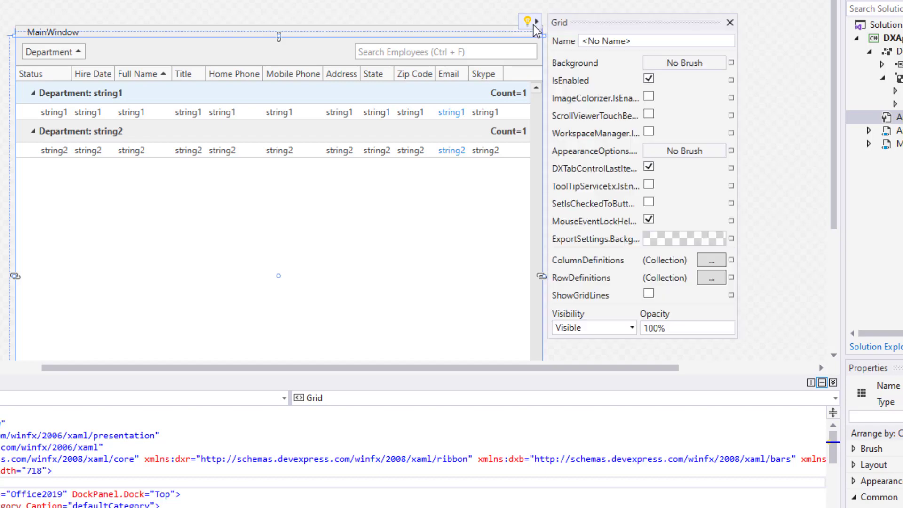
mouse_move(500, 17)
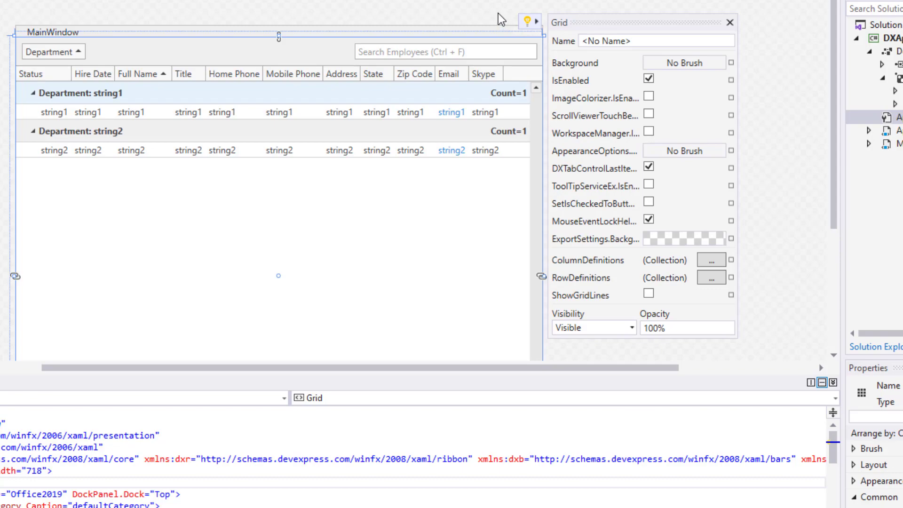